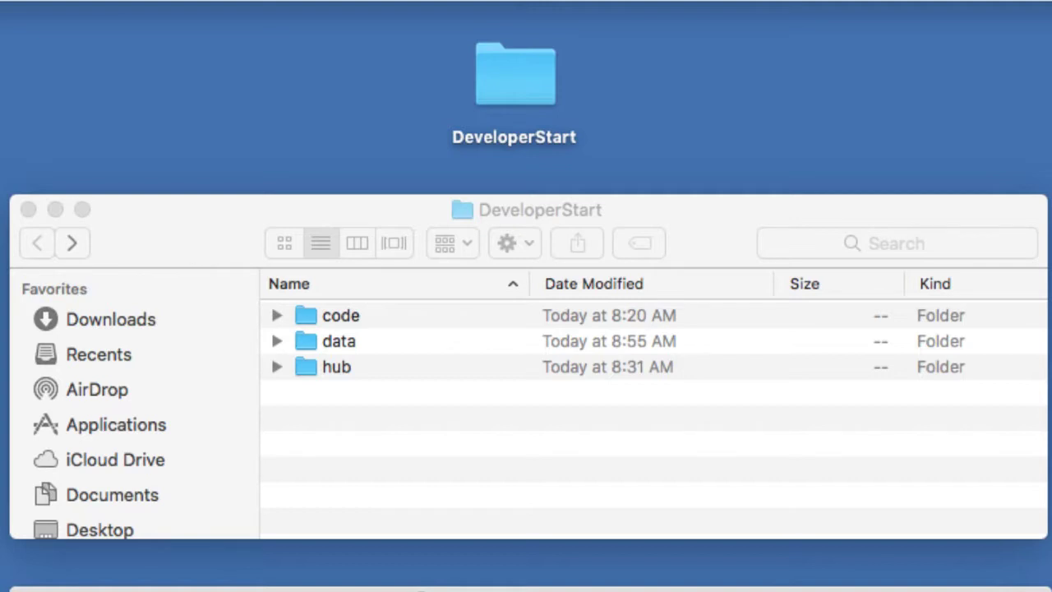
{"action": "mouse_move", "coordinate": [262, 453]}
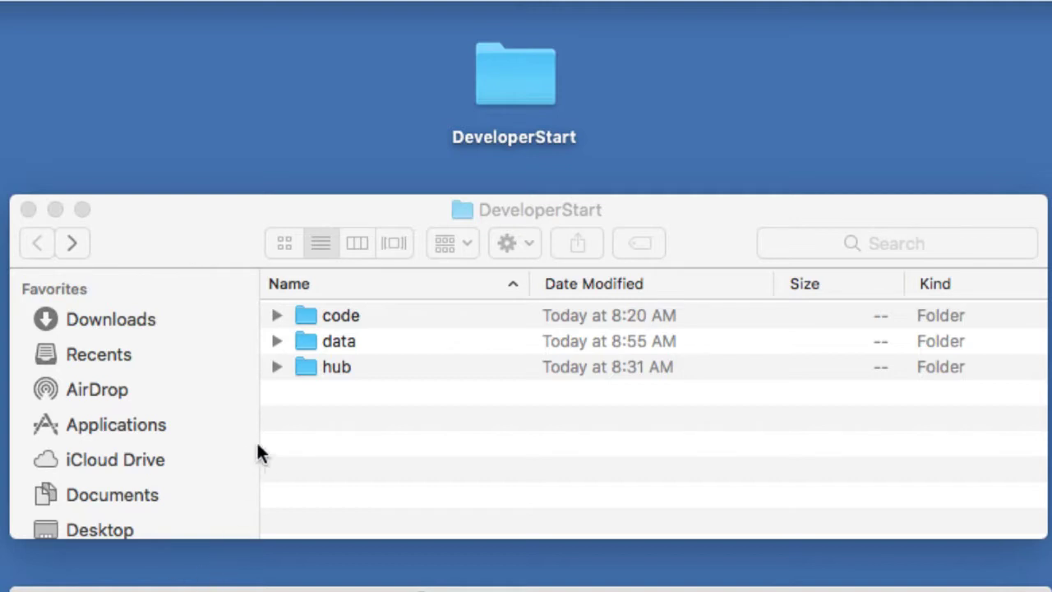
Open the hub folder inside DeveloperStart in Finder
{"action": "left_click", "coordinate": [336, 367]}
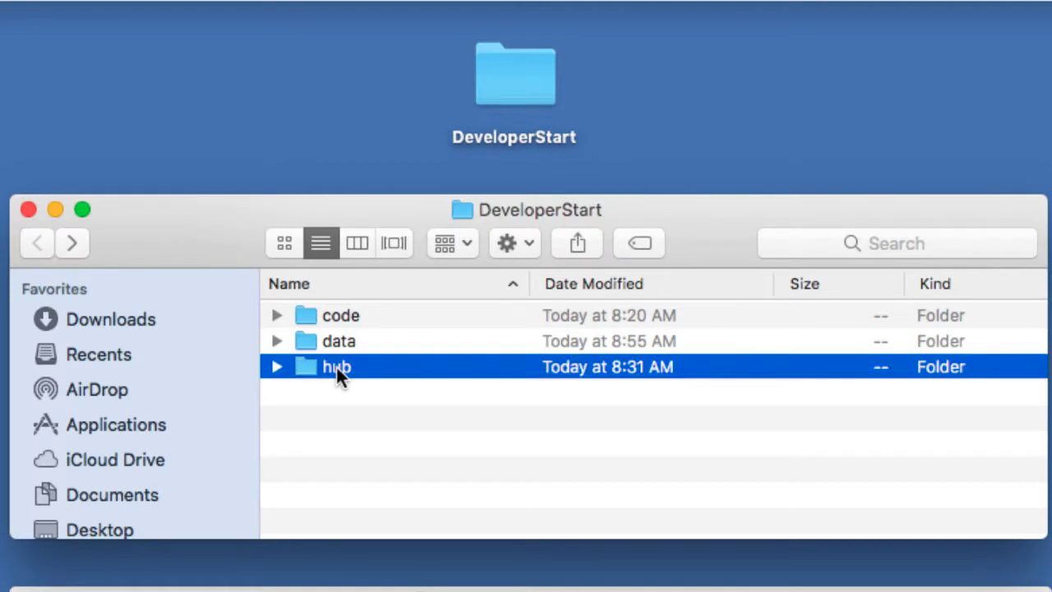
{"action": "double_click", "coordinate": [335, 366]}
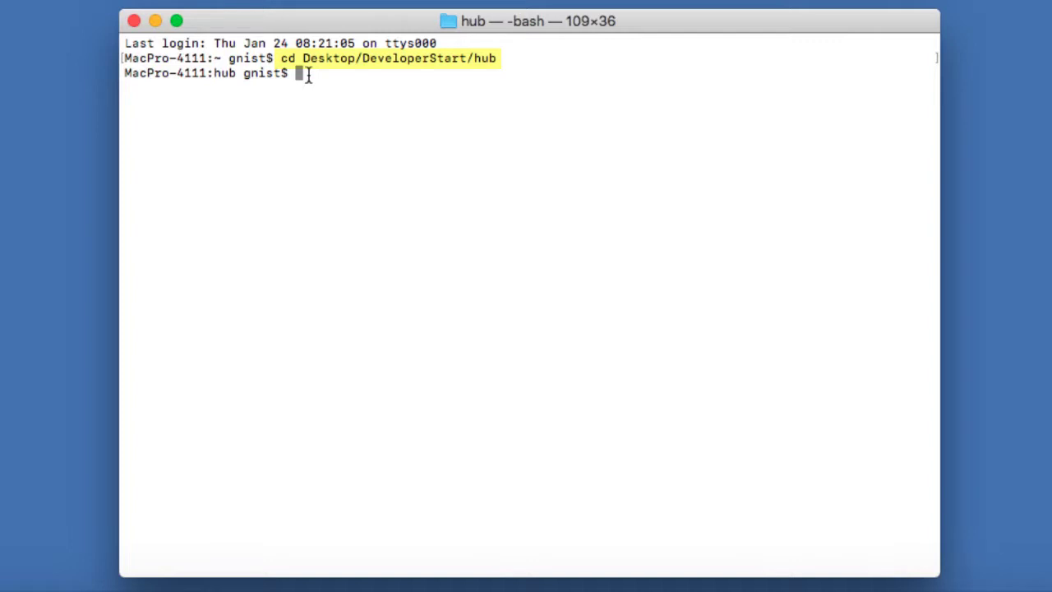
{"action": "mouse_move", "coordinate": [253, 85]}
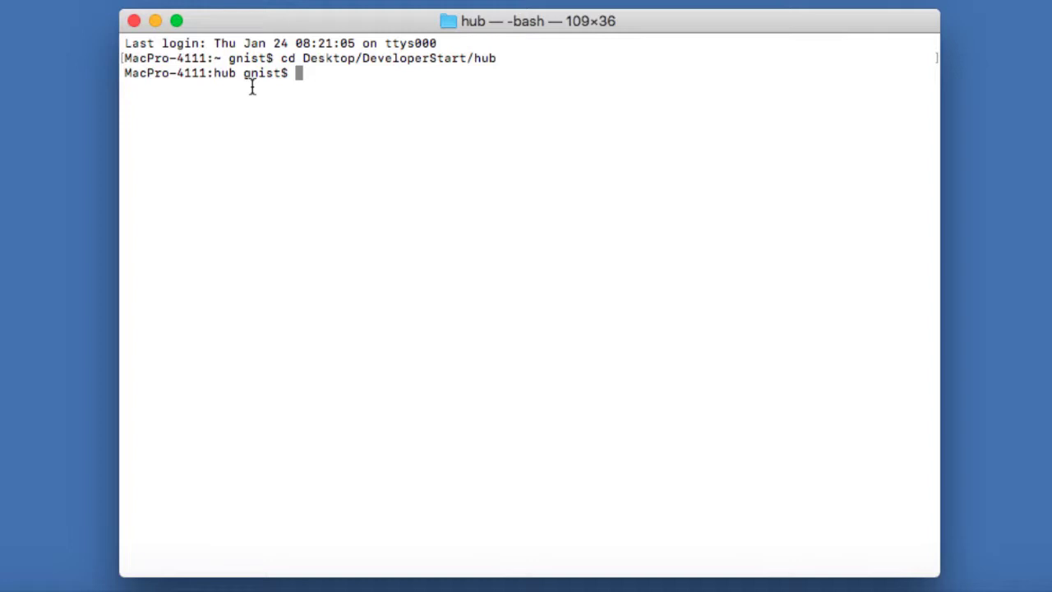
Launch the QuickStart server with java -jar quick-start-4.1.1.war from the hub folder
{"action": "type", "text": "java"}
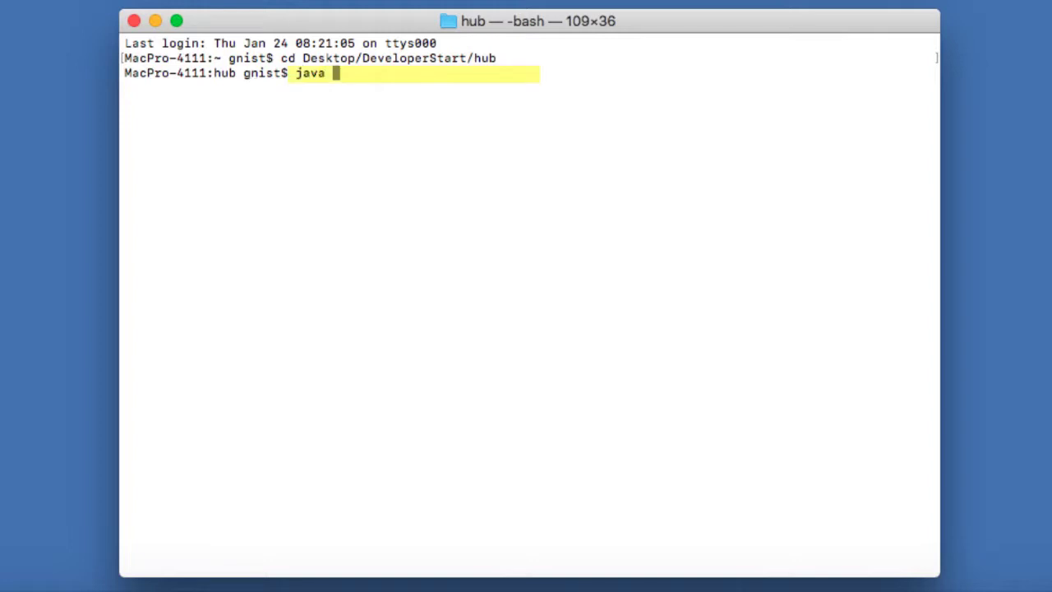
{"action": "type", "text": "-jar"}
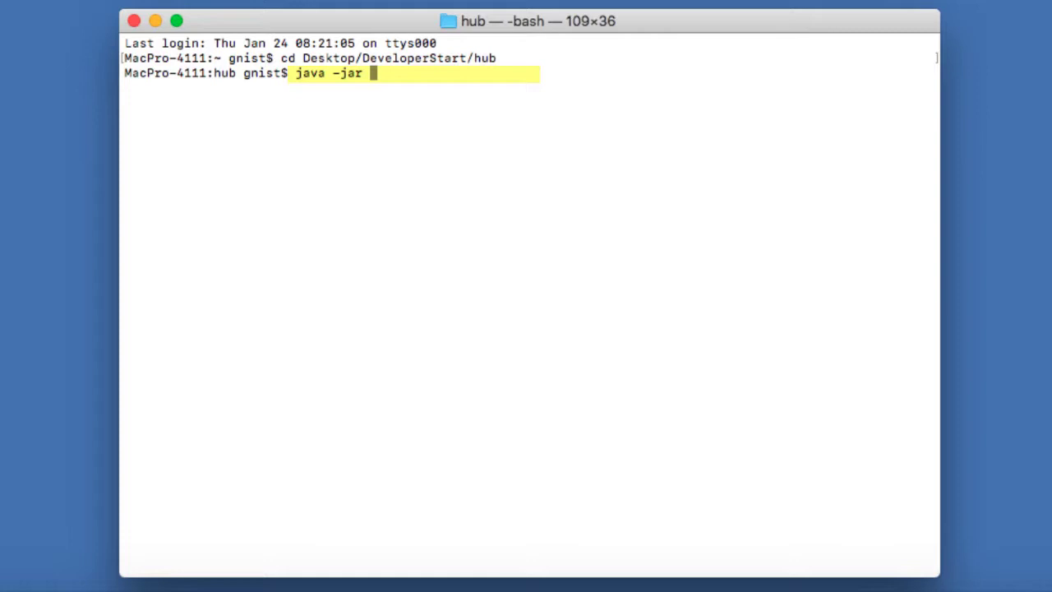
{"action": "type", "text": "q"}
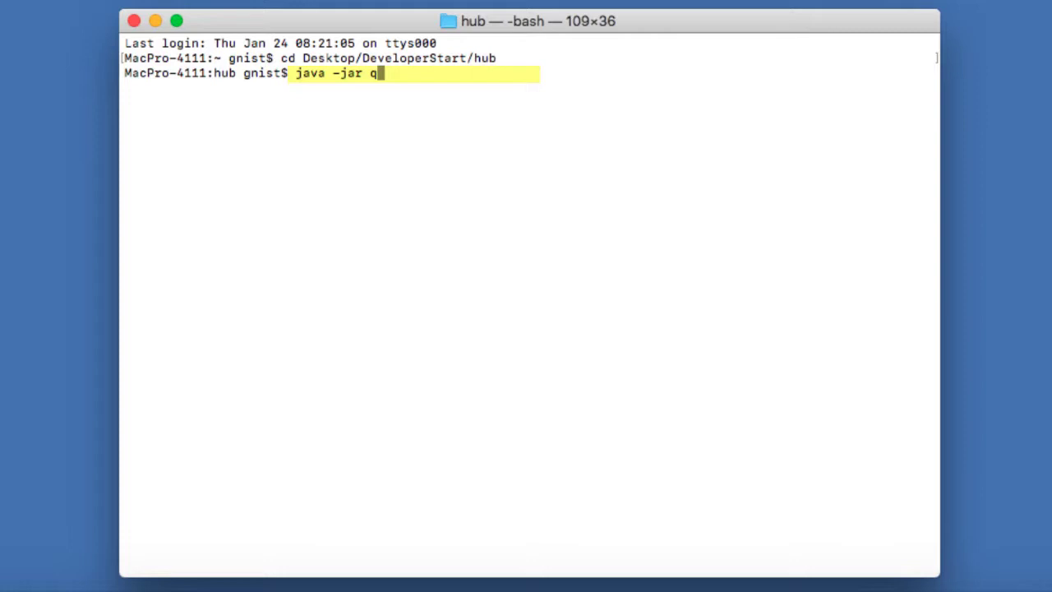
{"action": "type", "text": "uick-start-4.1.1.war"}
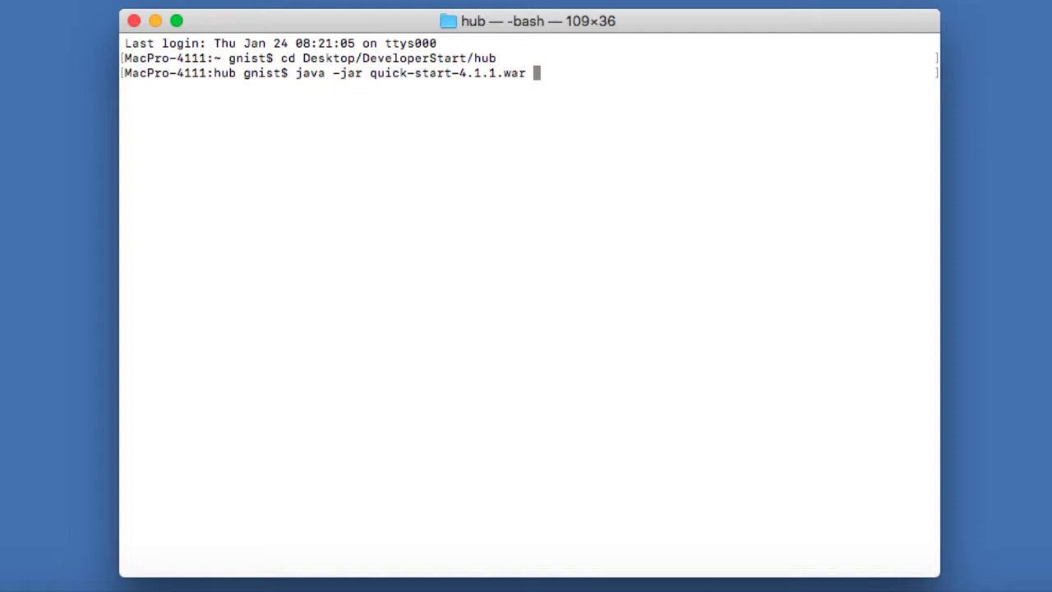
{"action": "key", "text": "Return"}
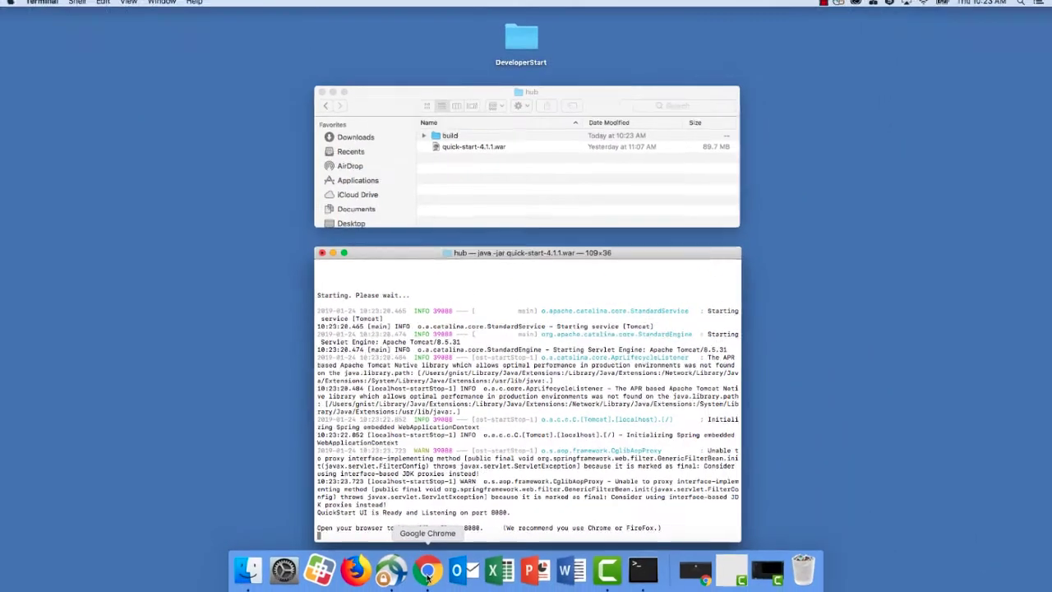
Load QuickStart at localhost:8080 in Chrome and continue with DeveloperStart/hub as the project folder
{"action": "left_click", "coordinate": [427, 567]}
{"action": "type", "text": "localhost:80"}
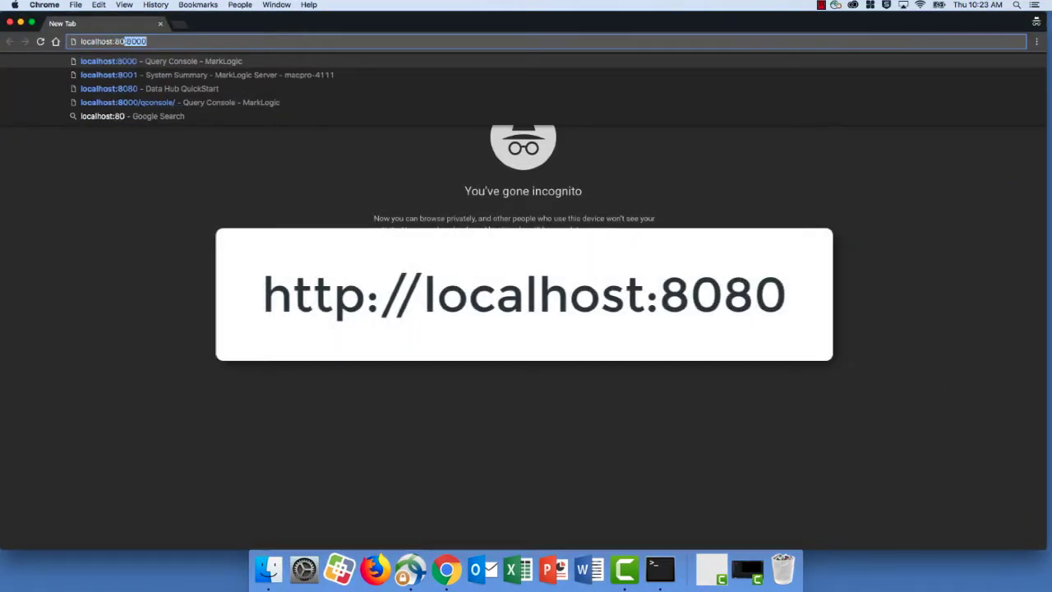
{"action": "key", "text": "Return"}
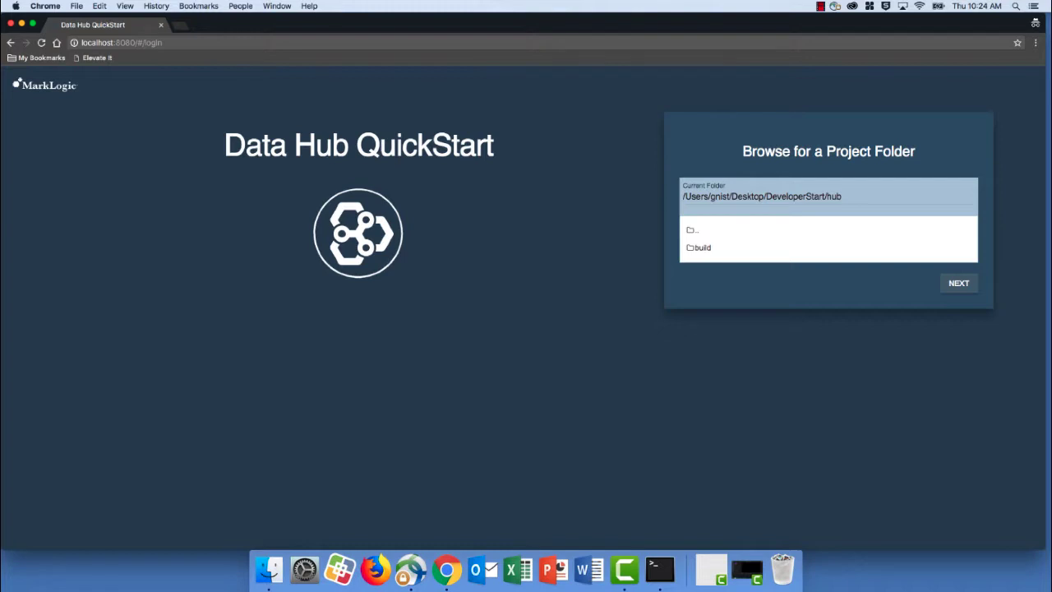
{"action": "mouse_move", "coordinate": [863, 280]}
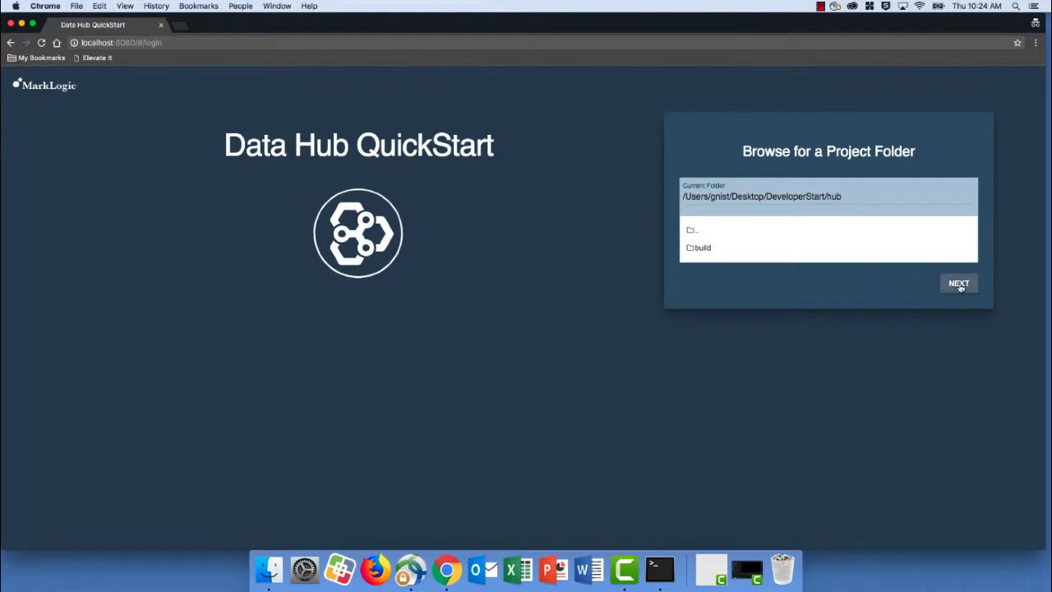
{"action": "left_click", "coordinate": [958, 283]}
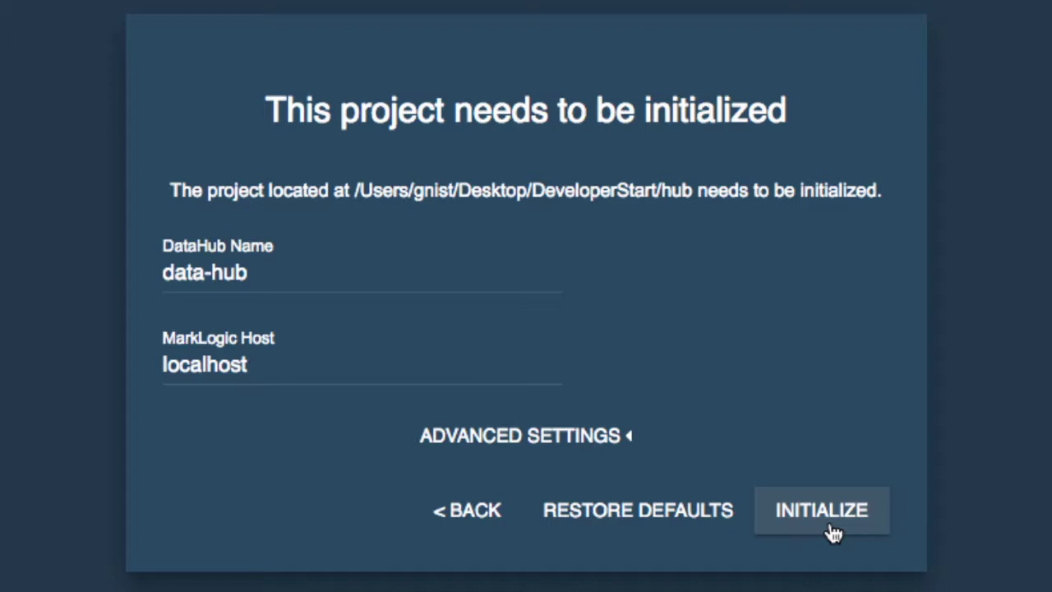
Initialize the hub project as data-hub on localhost and continue to the environment choice
{"action": "left_click", "coordinate": [821, 510]}
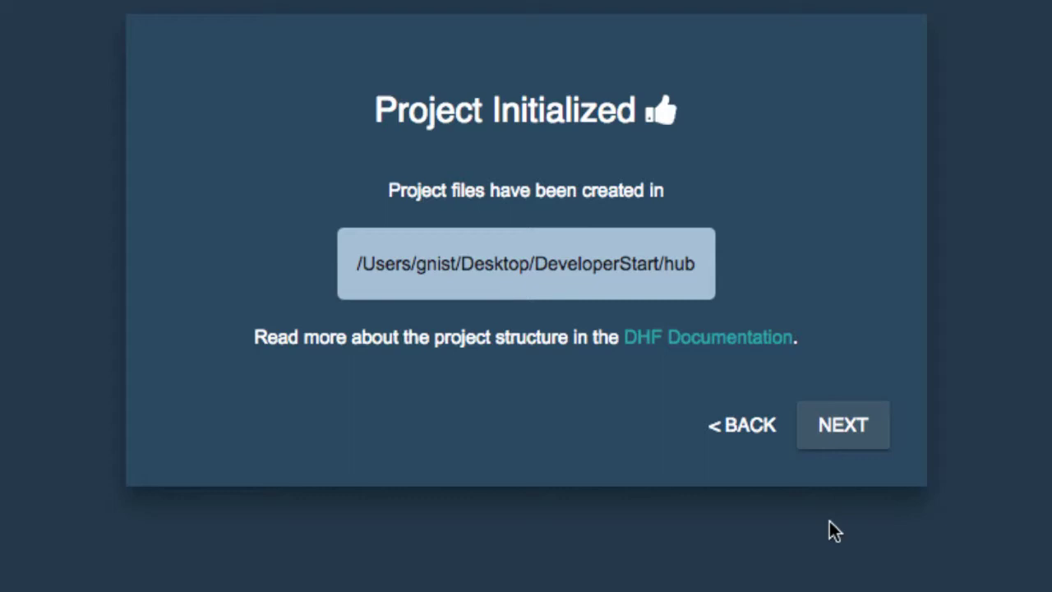
{"action": "mouse_move", "coordinate": [846, 430]}
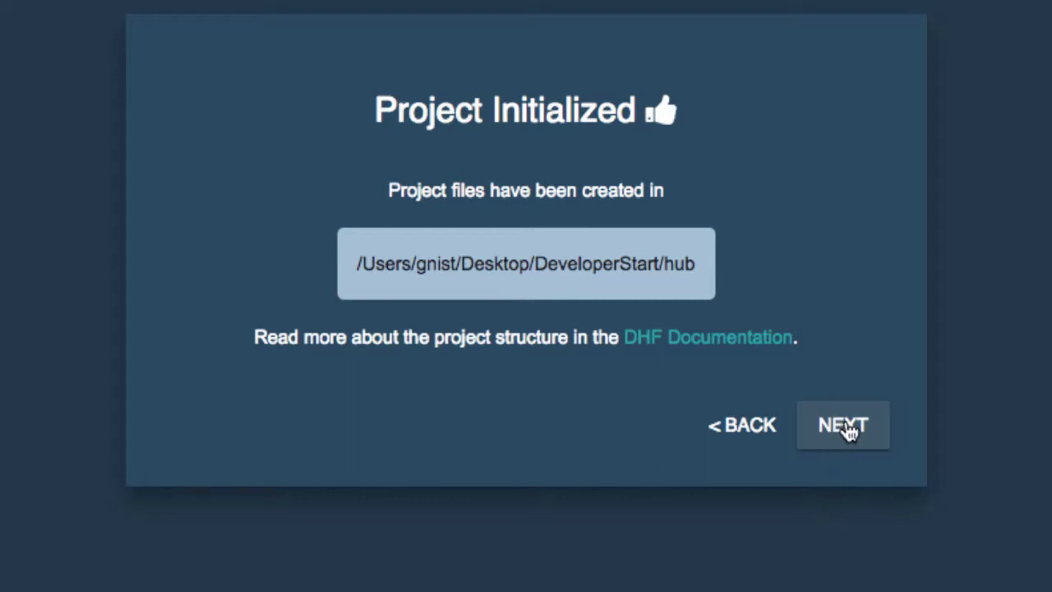
{"action": "left_click", "coordinate": [841, 424]}
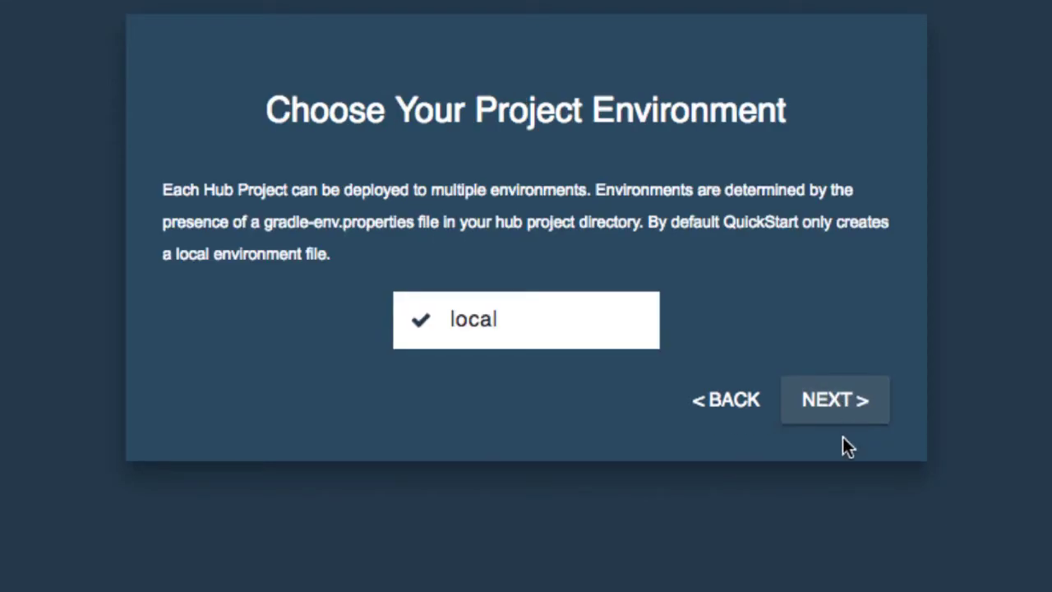
{"action": "mouse_move", "coordinate": [844, 457]}
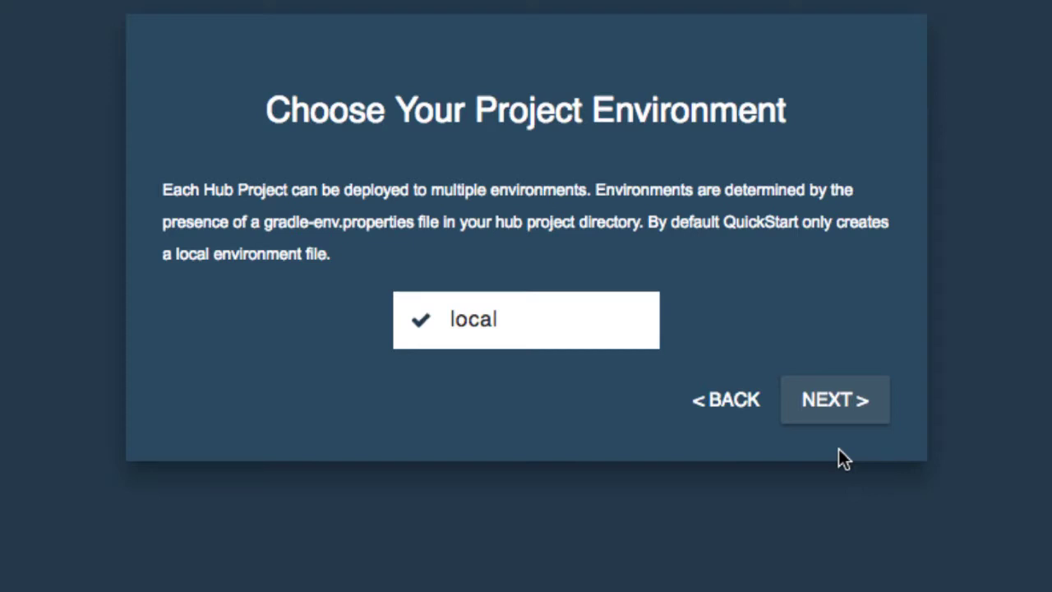
{"action": "mouse_move", "coordinate": [835, 399]}
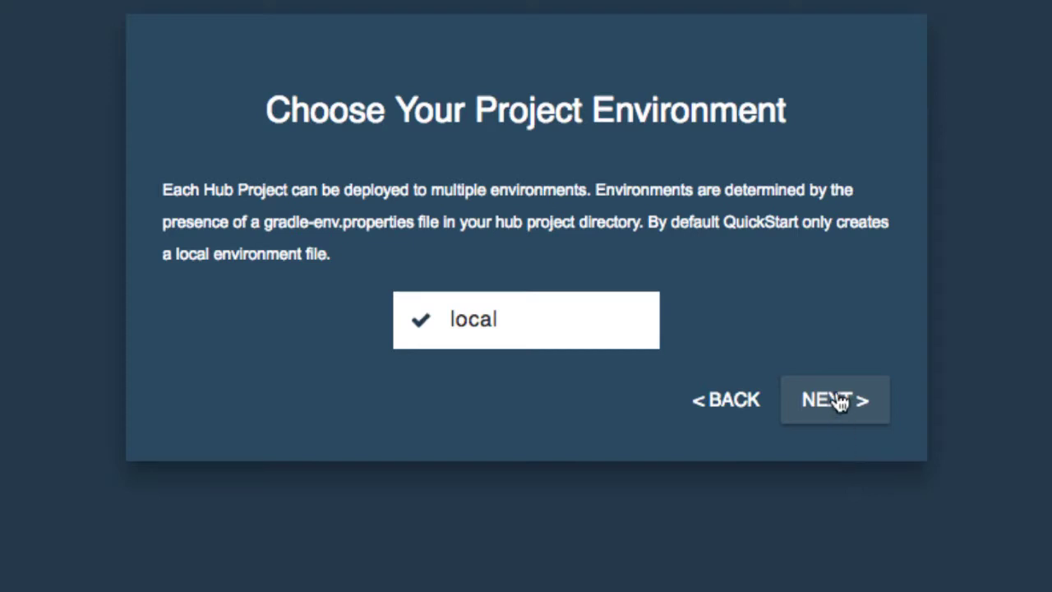
{"action": "mouse_move", "coordinate": [838, 408]}
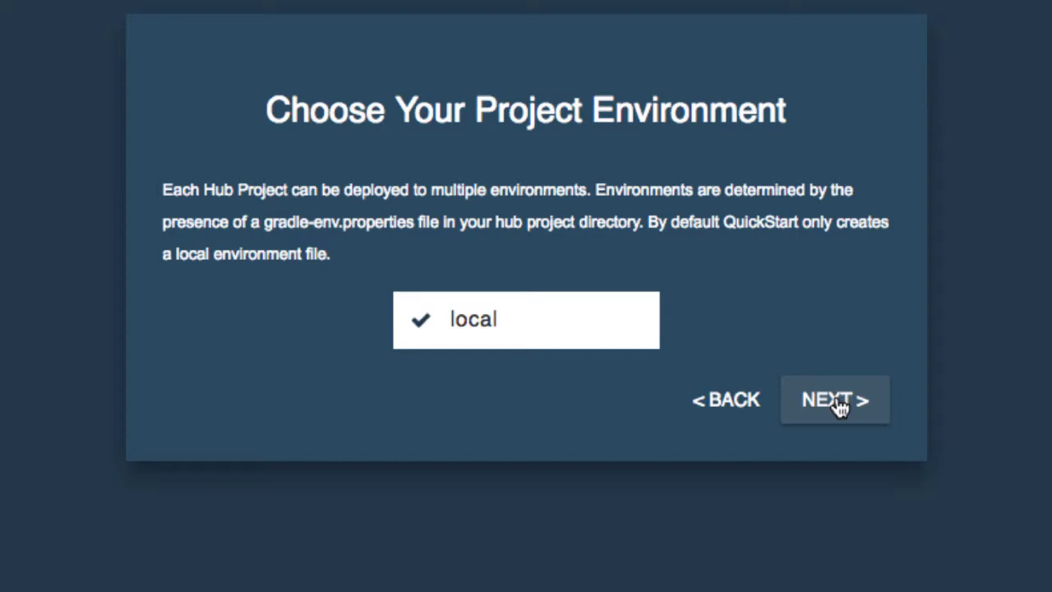
Continue with the local environment and begin entering the MarkLogic user name
{"action": "left_click", "coordinate": [834, 399]}
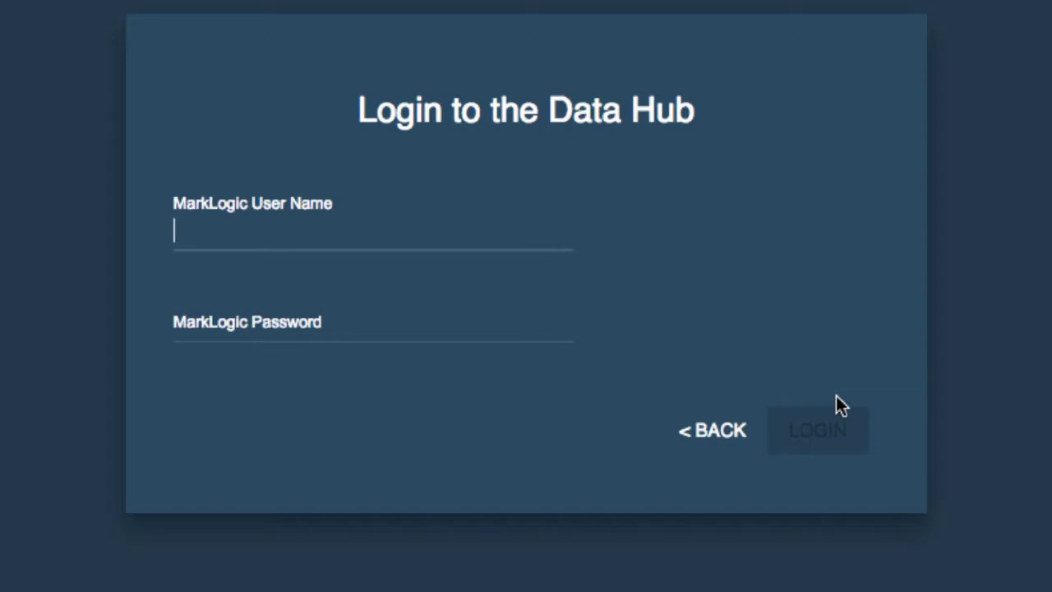
{"action": "left_click", "coordinate": [817, 429]}
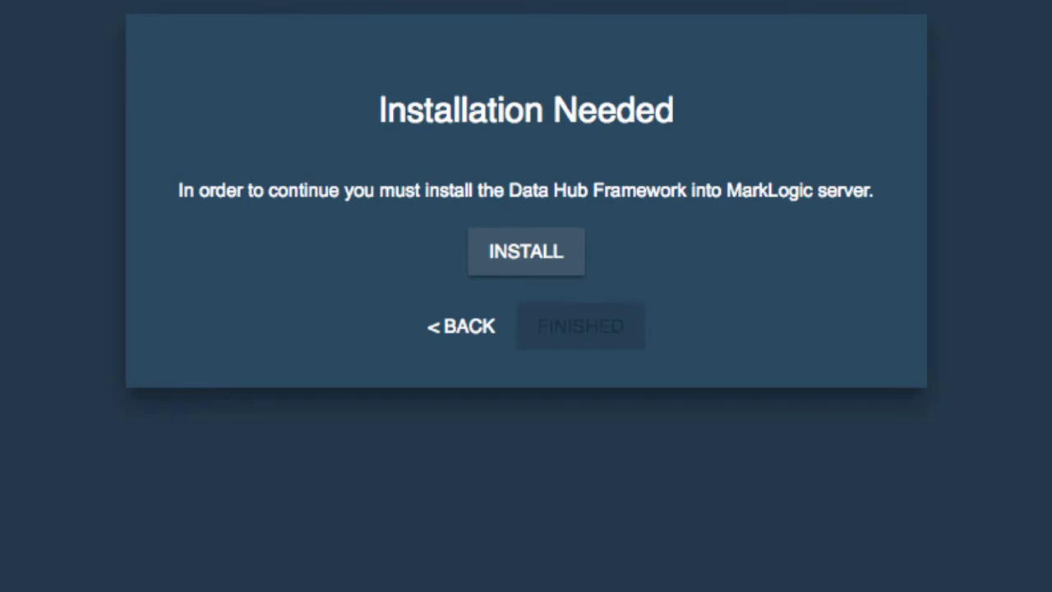
{"action": "mouse_move", "coordinate": [540, 286]}
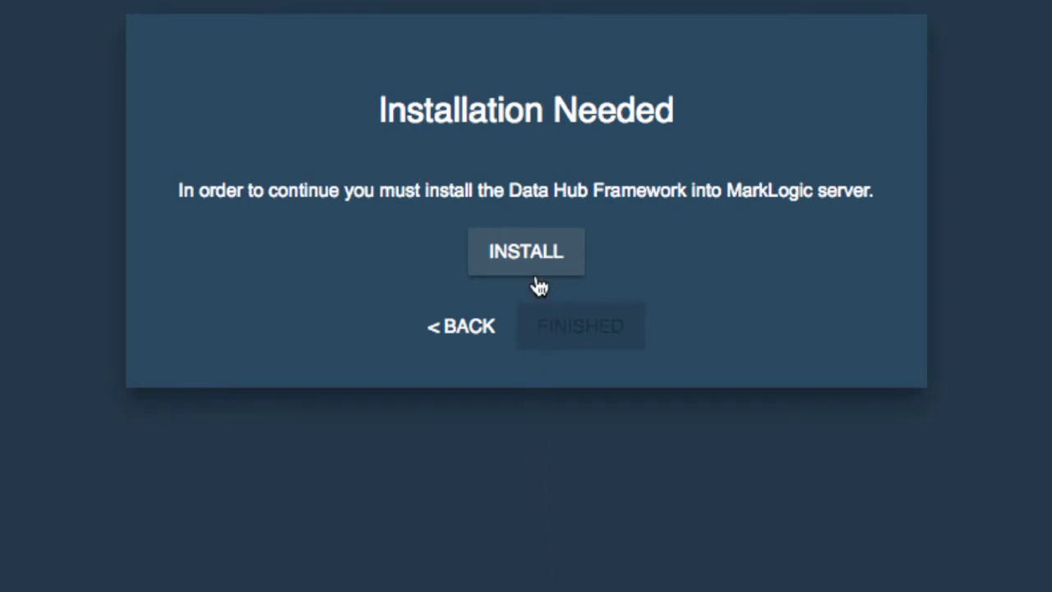
Install the Data Hub Framework and finish to the dashboard with Staging, Final and Jobs databases
{"action": "left_click", "coordinate": [526, 250]}
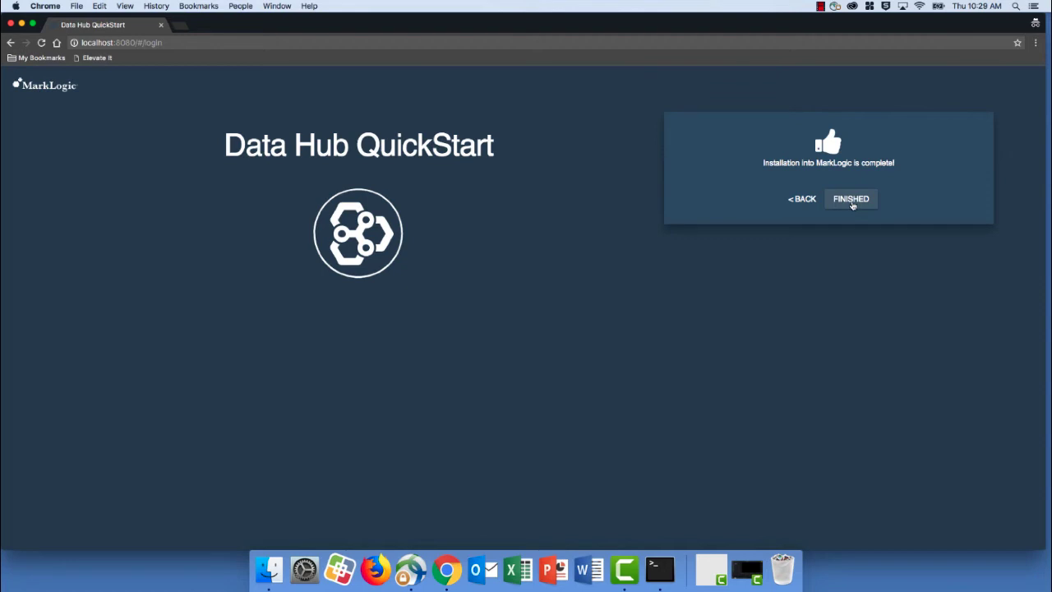
{"action": "left_click", "coordinate": [850, 198]}
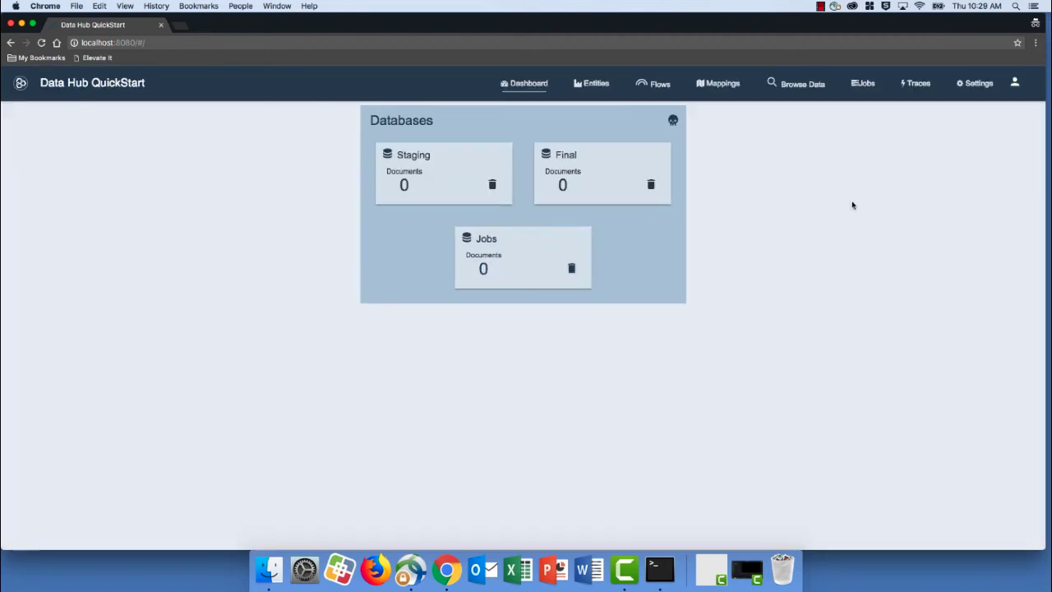